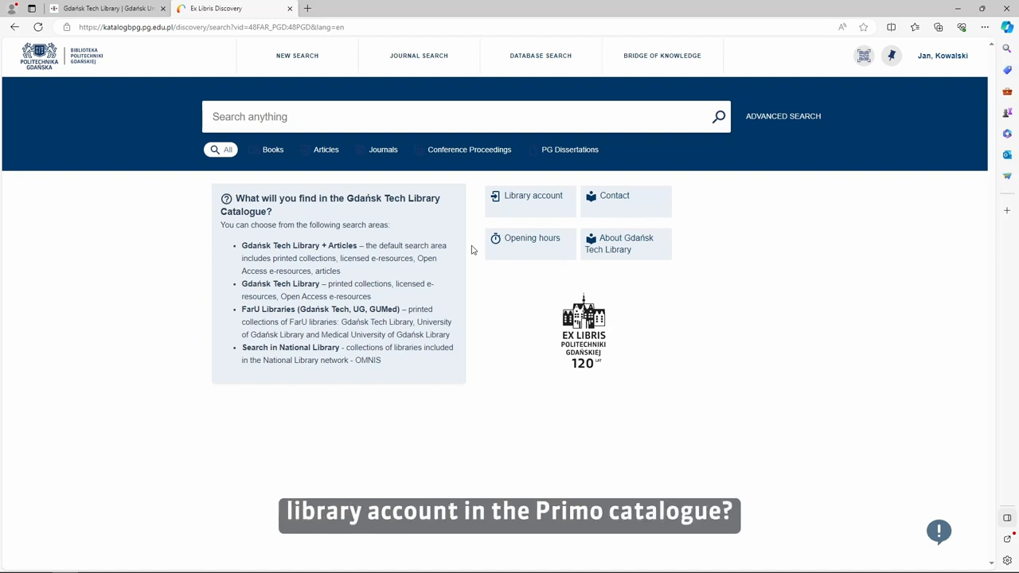
mouse_move(862, 79)
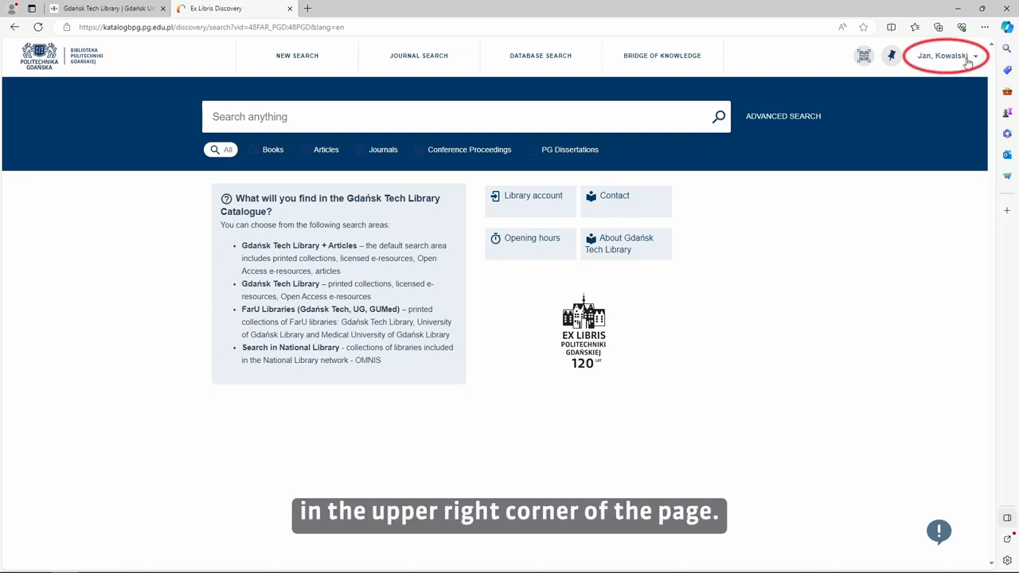
Open the signed-in account menu from the user name in the header.
left_click(943, 54)
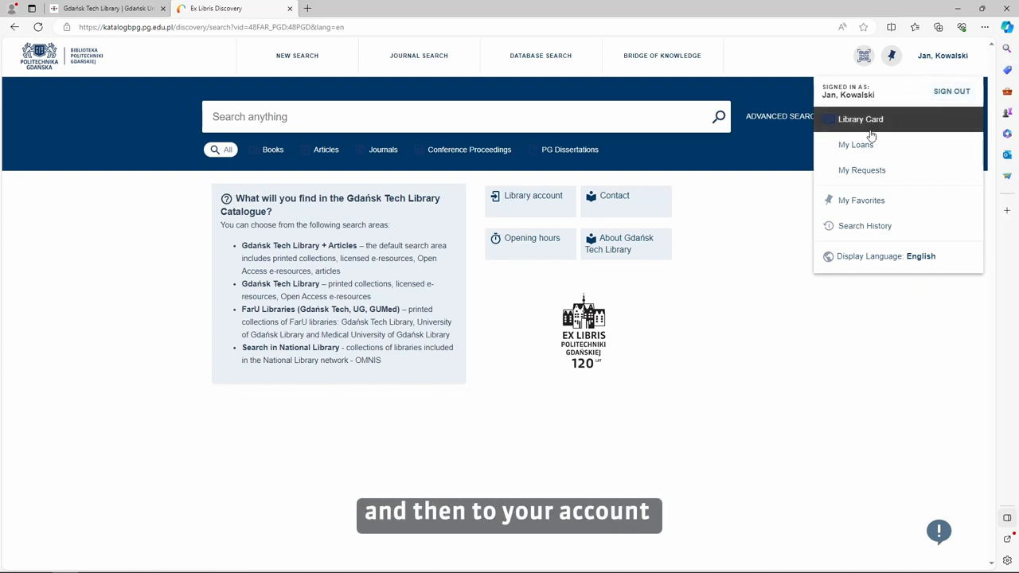
mouse_move(871, 172)
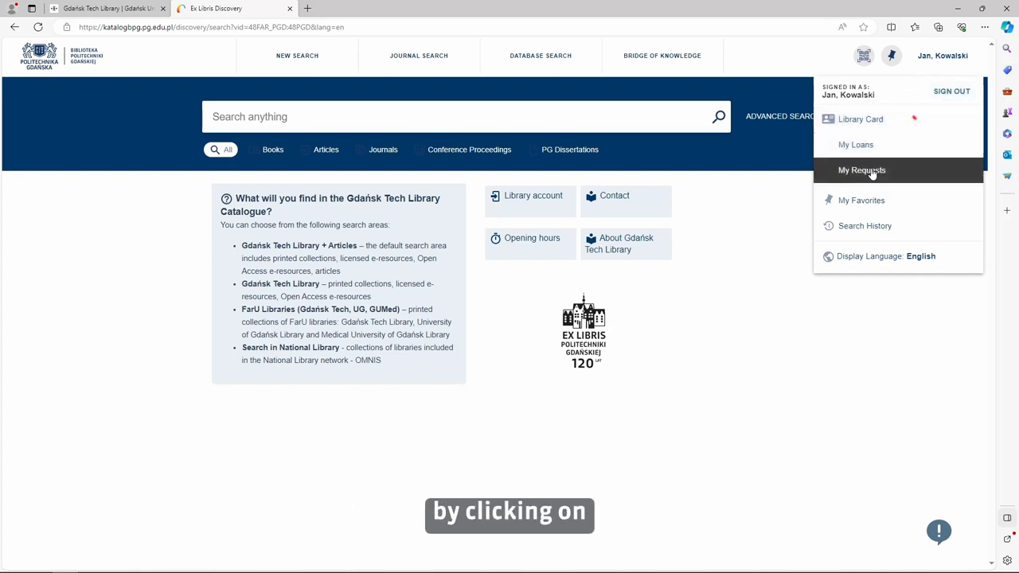
mouse_move(885, 149)
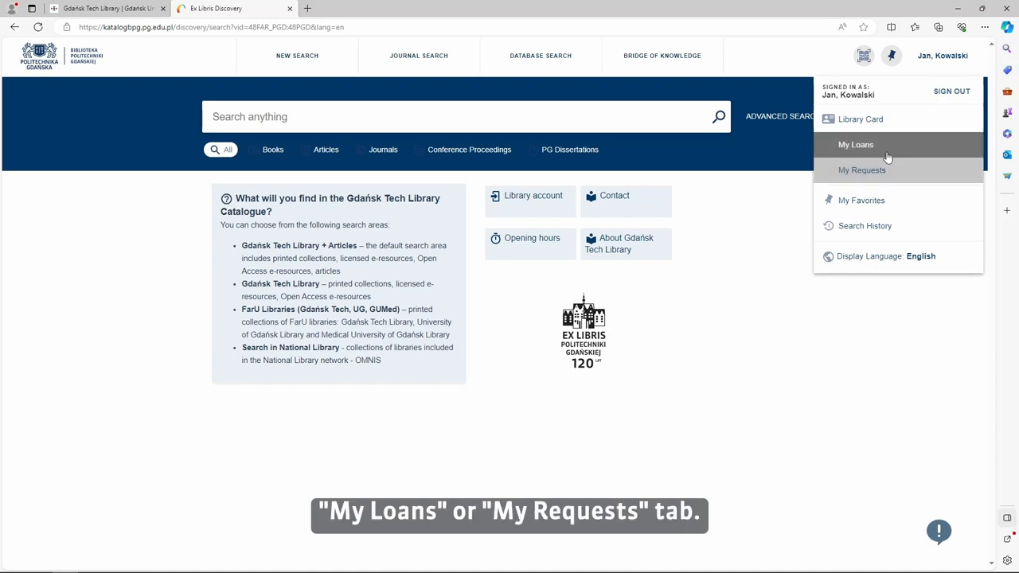
mouse_move(863, 169)
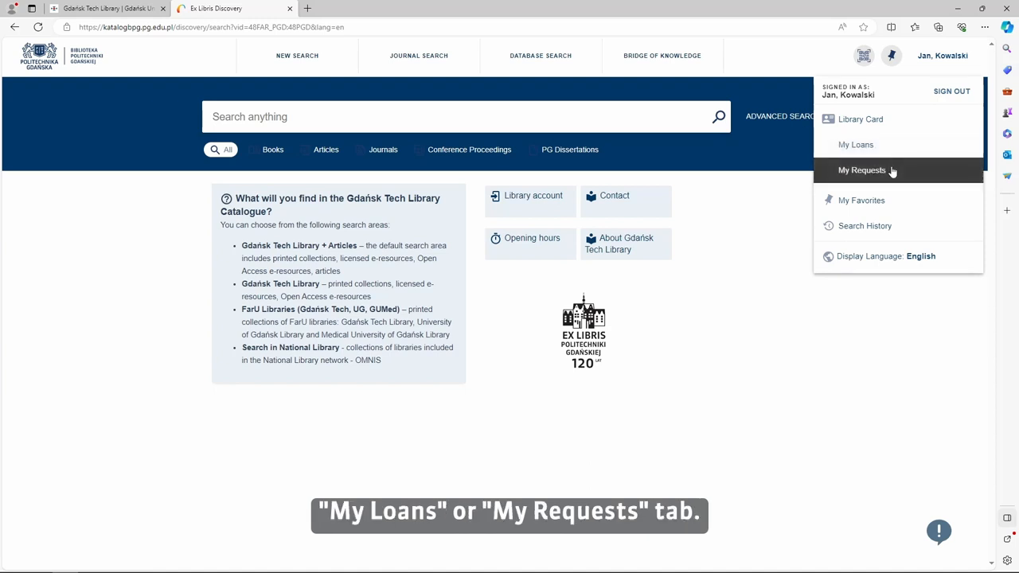
mouse_move(857, 145)
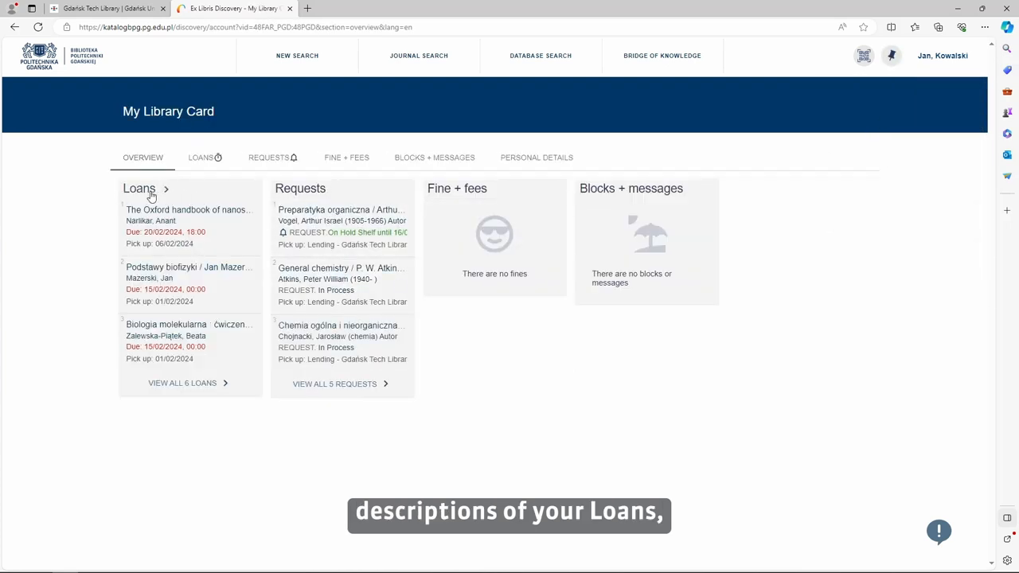
mouse_move(424, 198)
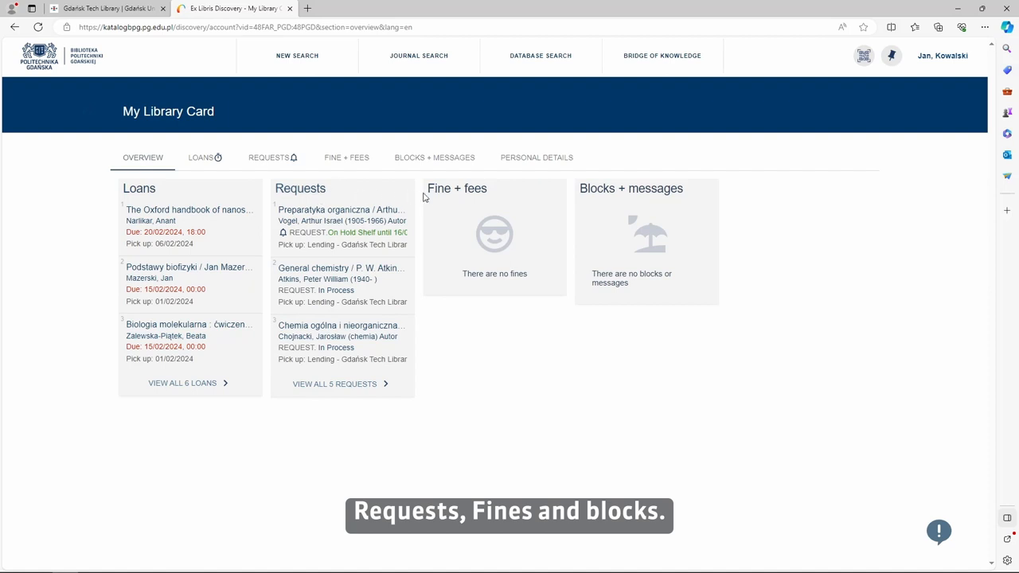
mouse_move(678, 198)
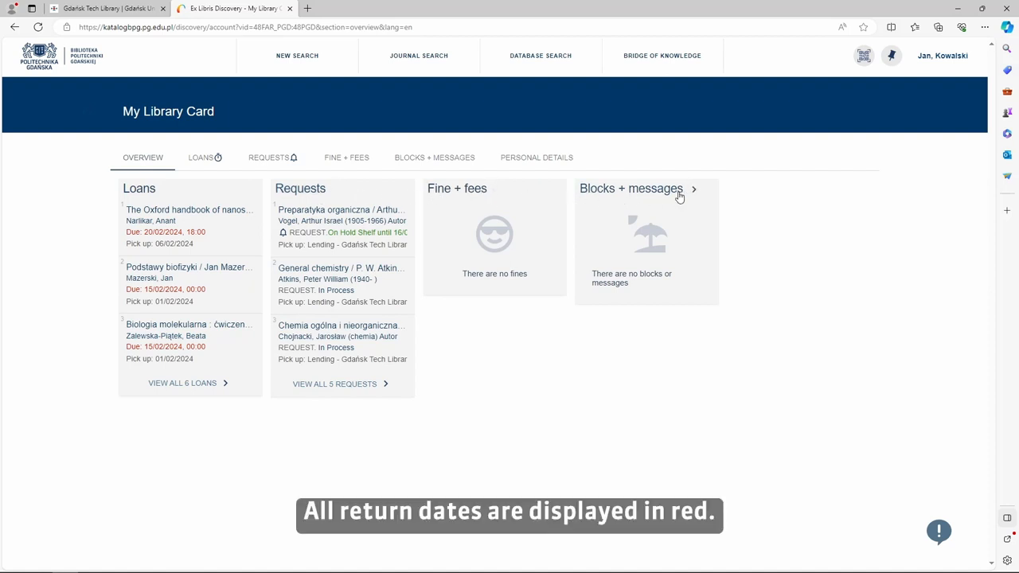
mouse_move(134, 238)
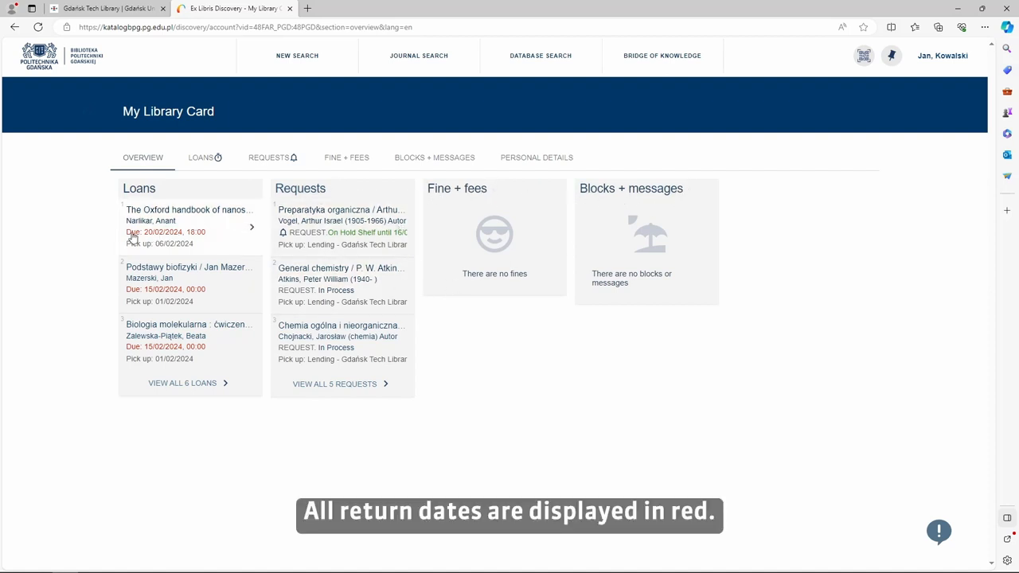
mouse_move(136, 329)
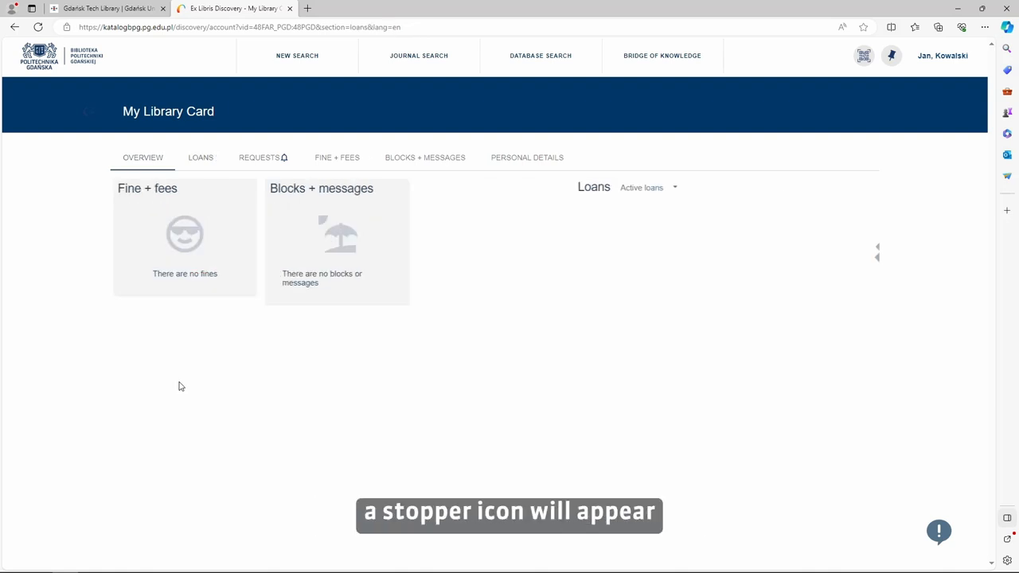
Show 'Previous and historic loans' on the Loans tab: six items returned 06/02/2024.
left_click(200, 158)
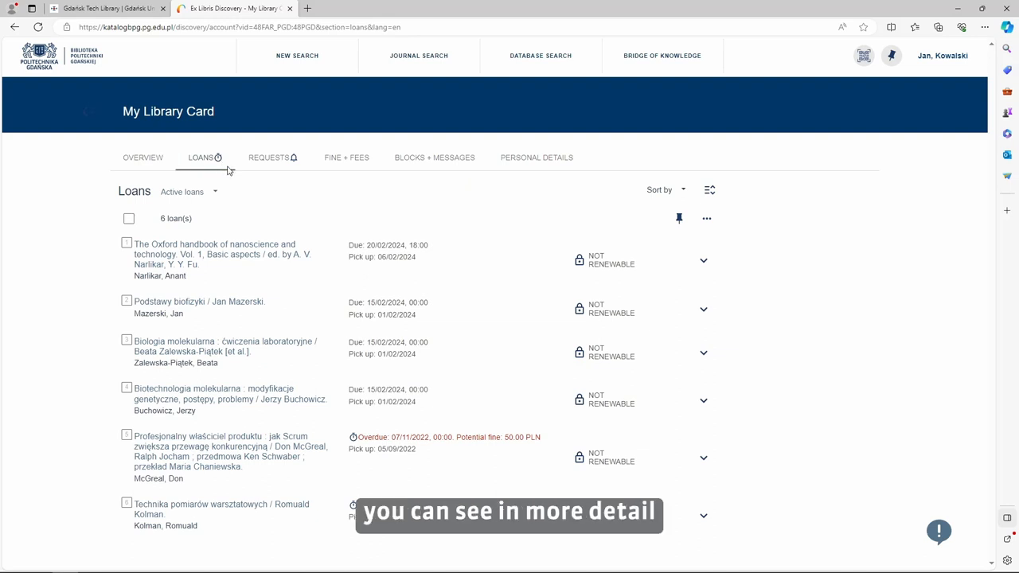
mouse_move(341, 229)
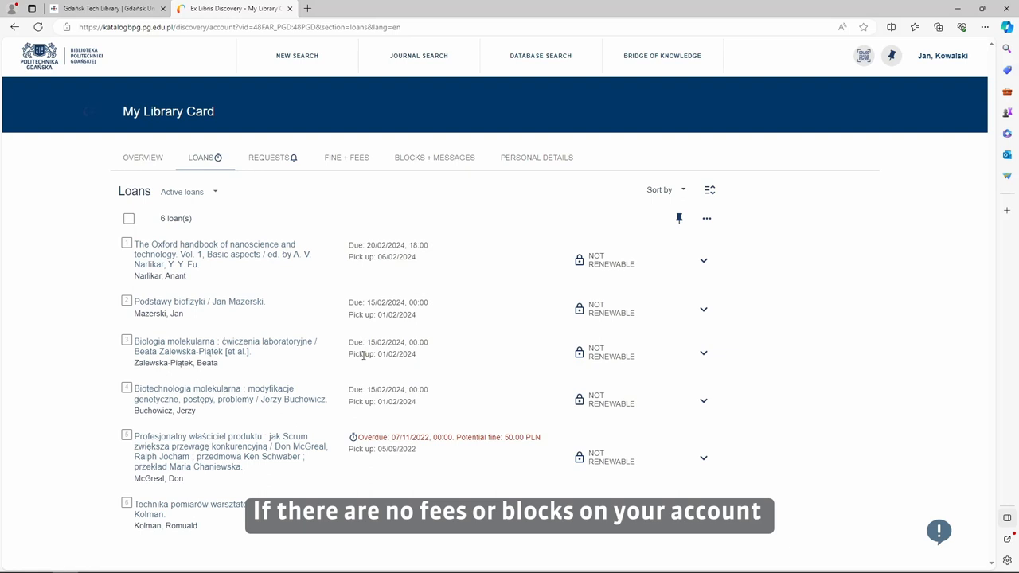
mouse_move(503, 369)
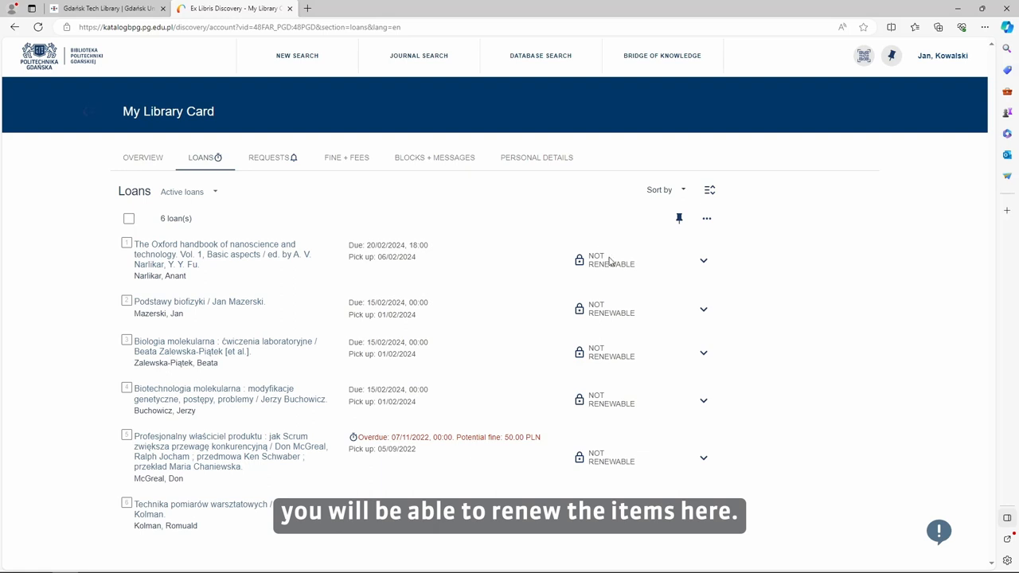
mouse_move(560, 318)
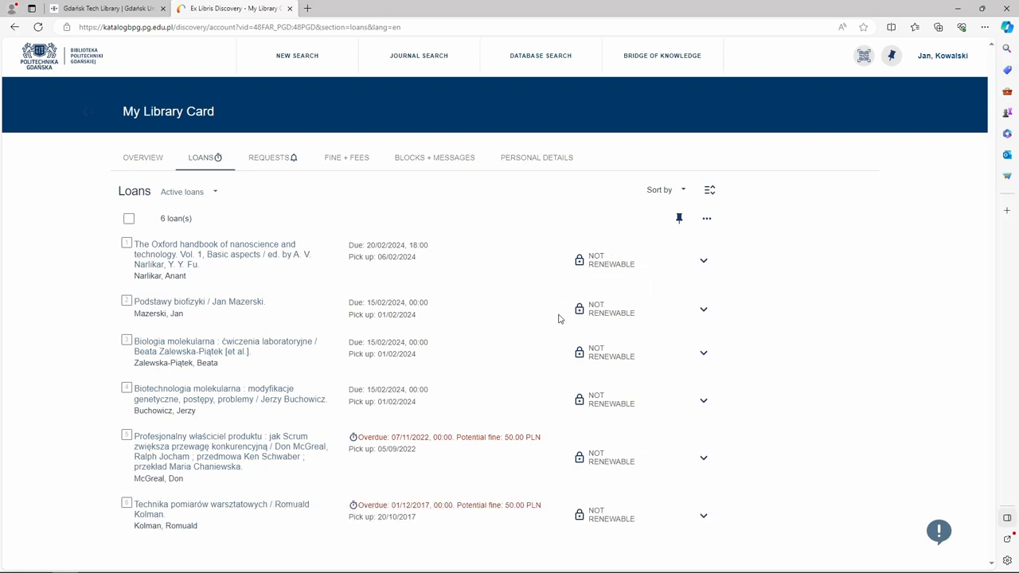
mouse_move(579, 309)
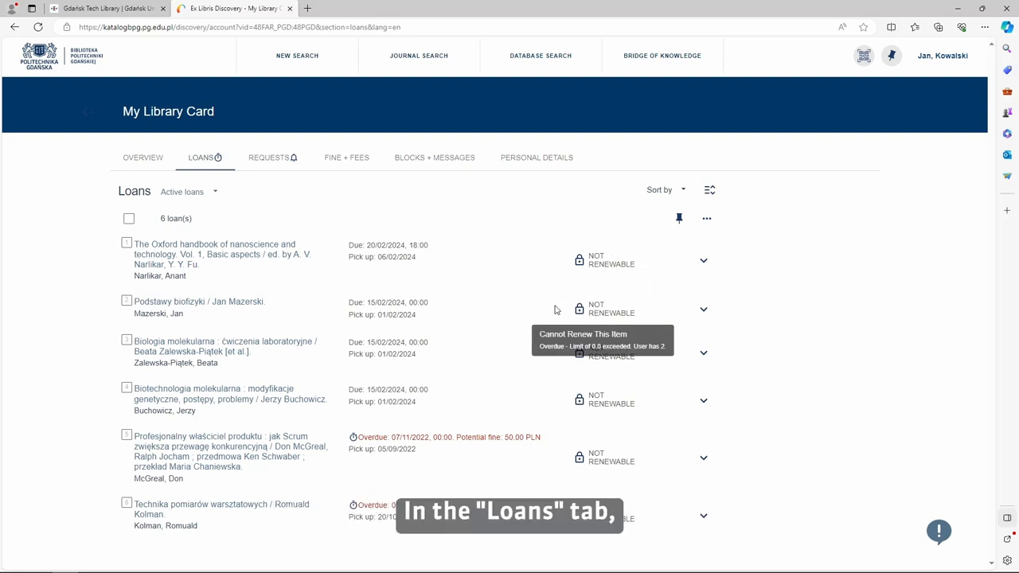
mouse_move(458, 242)
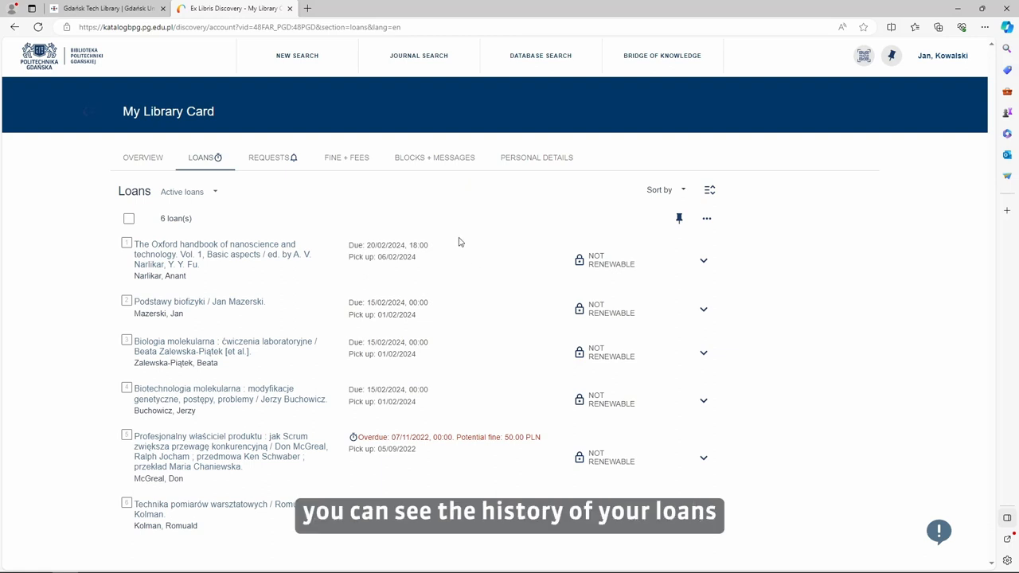
left_click(188, 191)
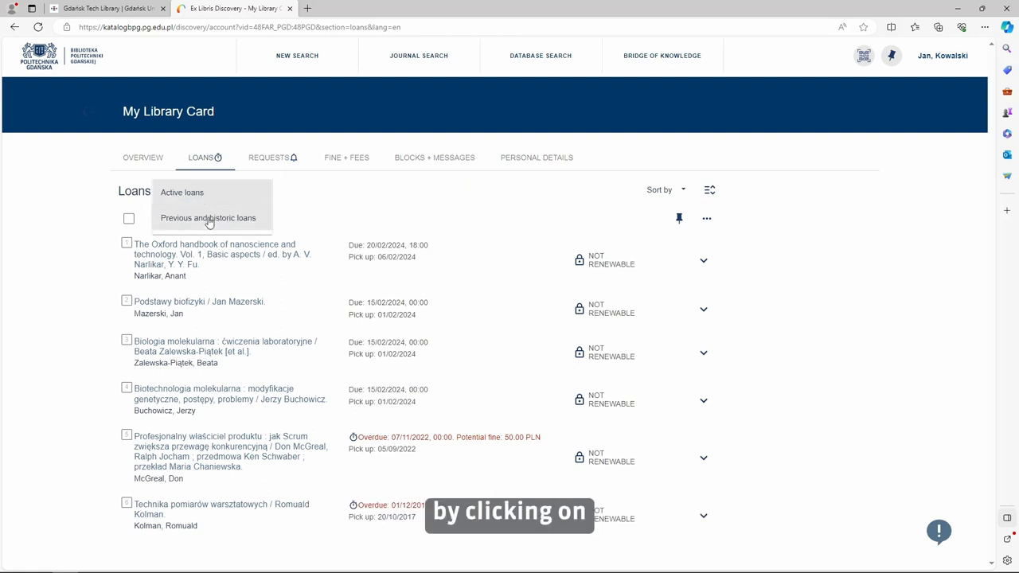
left_click(207, 216)
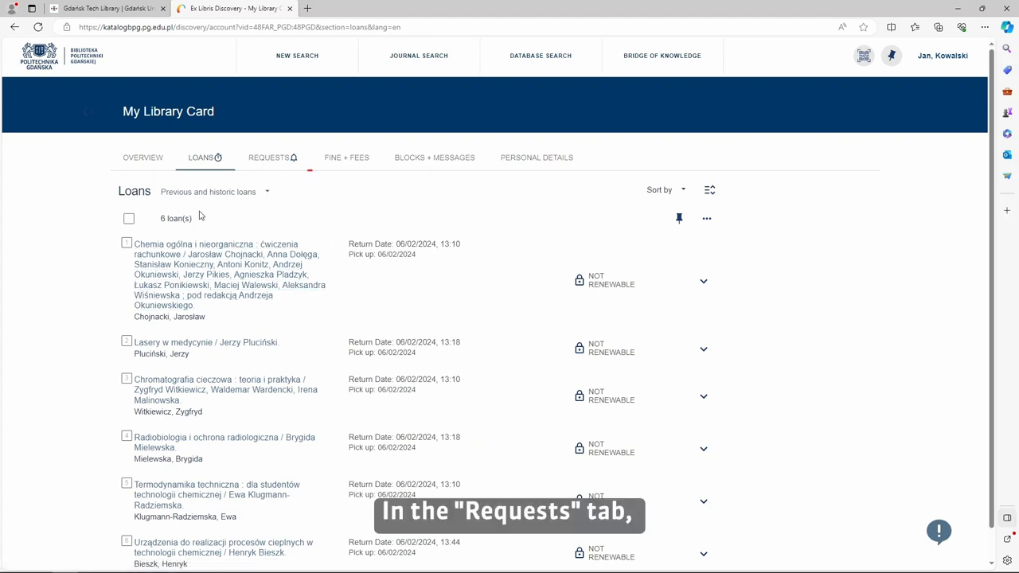
Show the five current requests with statuses like On Hold Shelf and In Process.
left_click(268, 157)
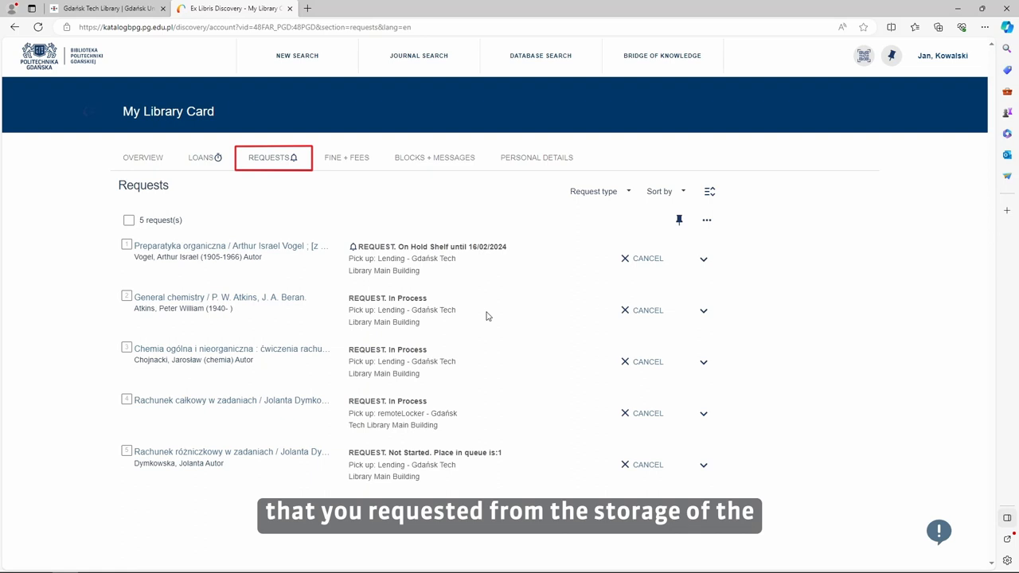
mouse_move(353, 334)
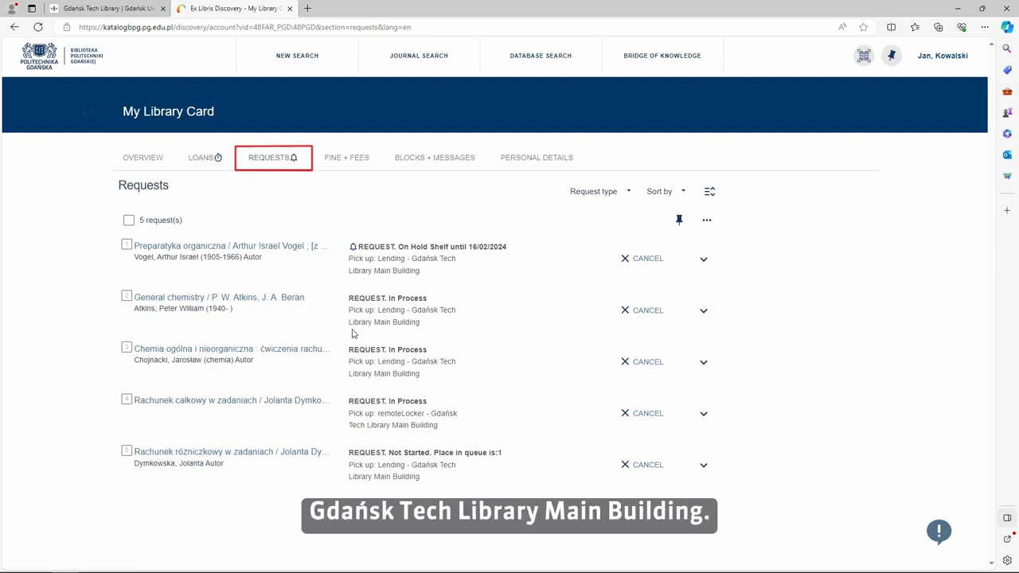
mouse_move(397, 374)
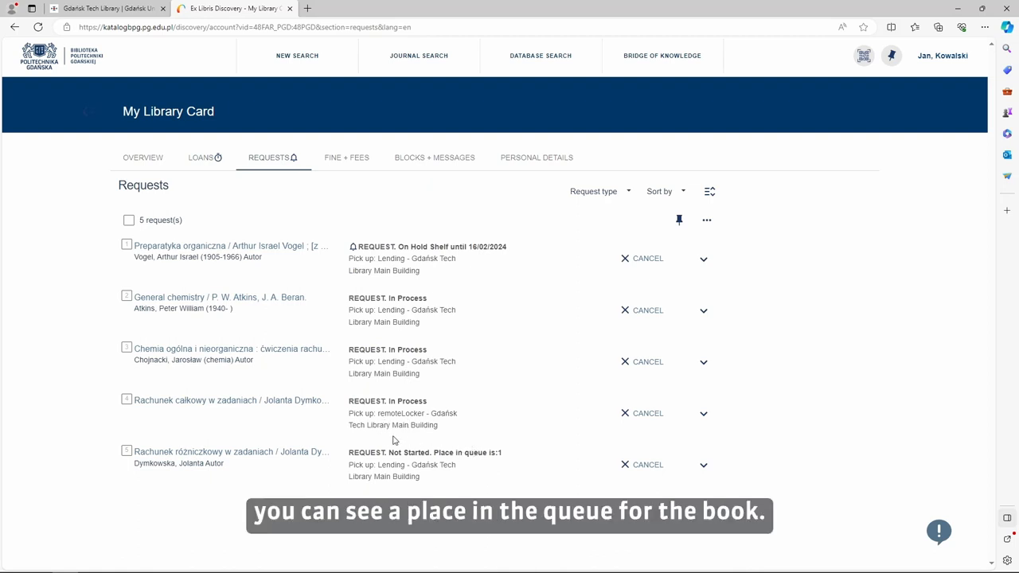
mouse_move(436, 436)
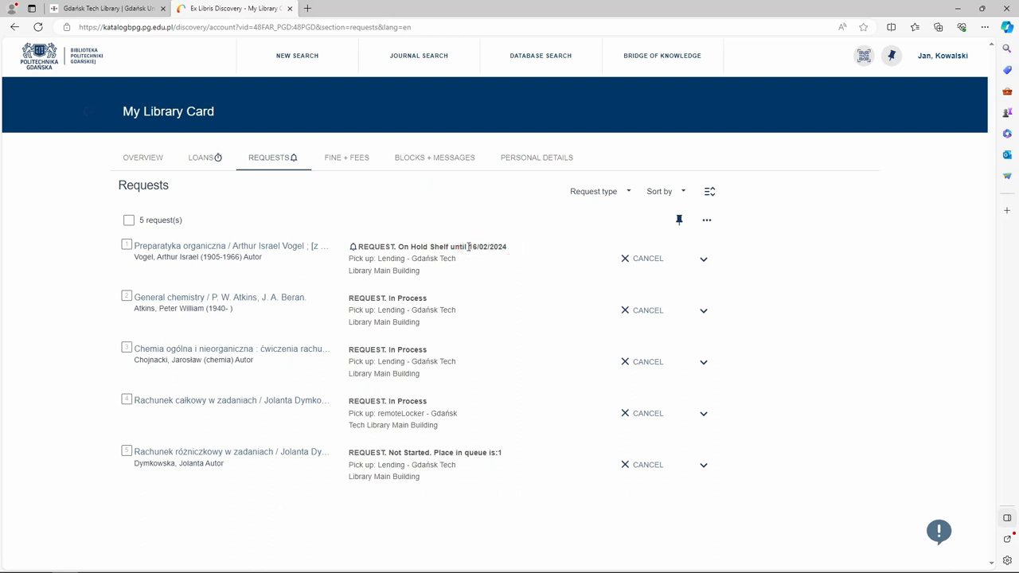
mouse_move(642, 258)
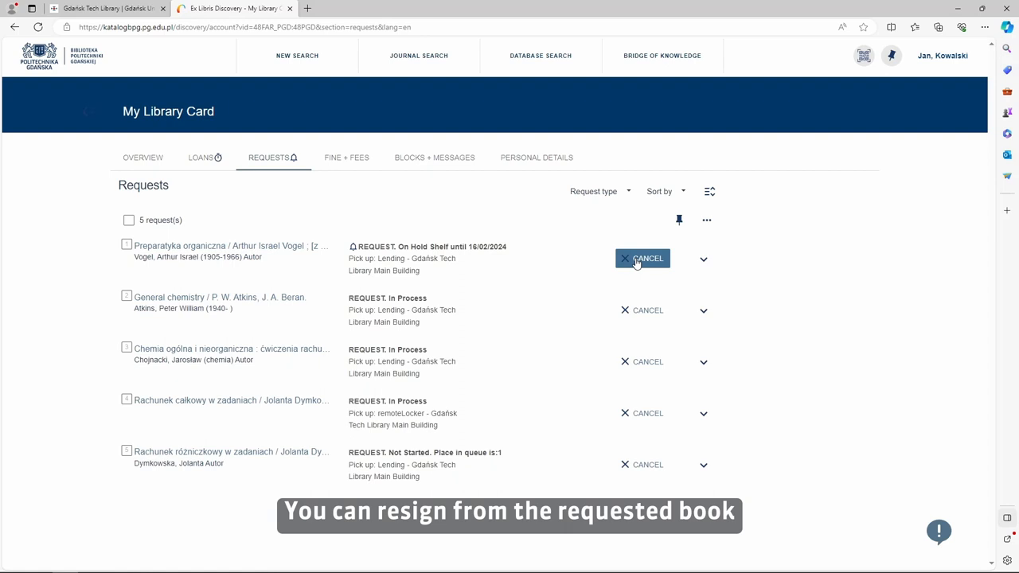
mouse_move(643, 362)
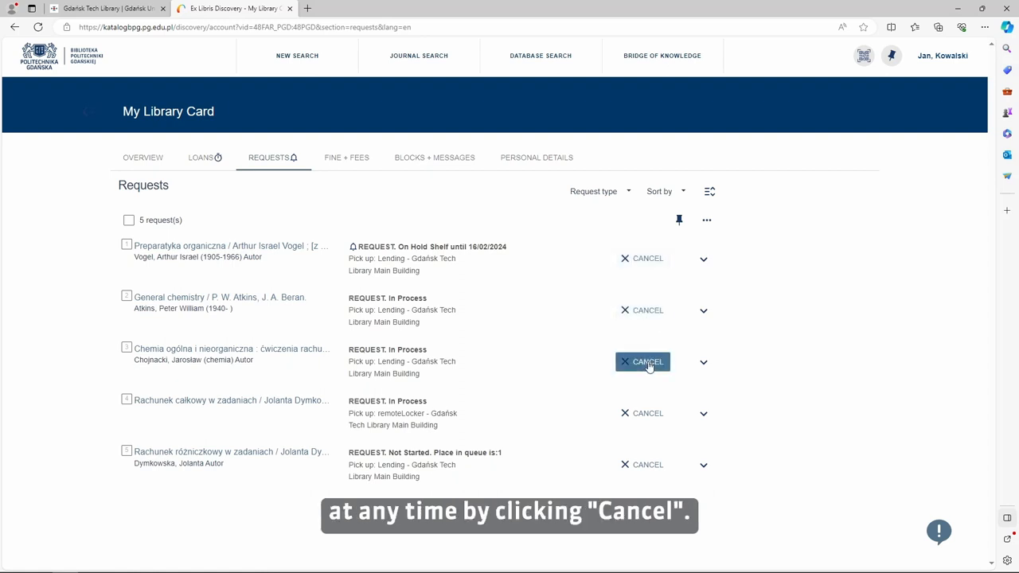
mouse_move(643, 464)
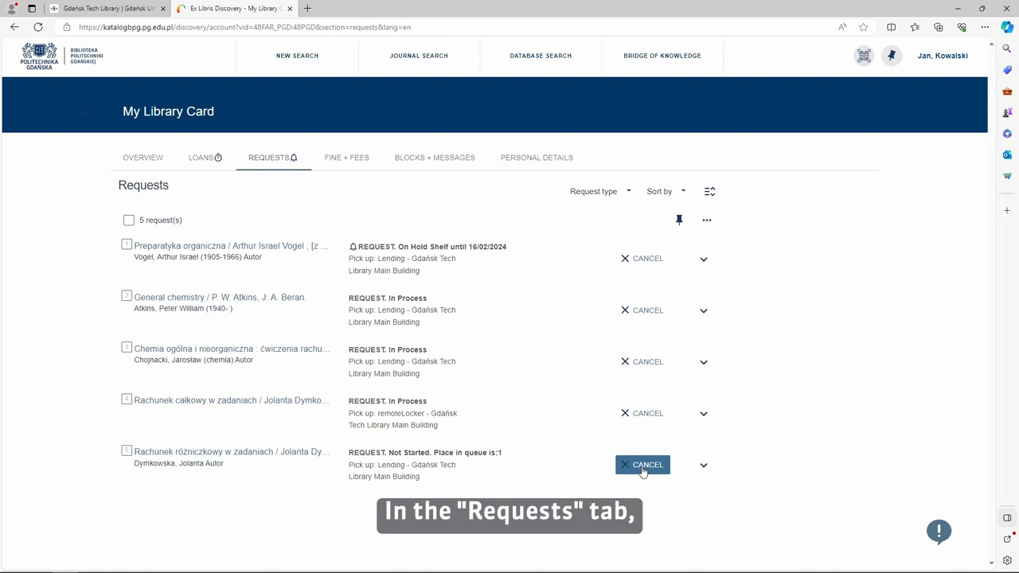
mouse_move(429, 408)
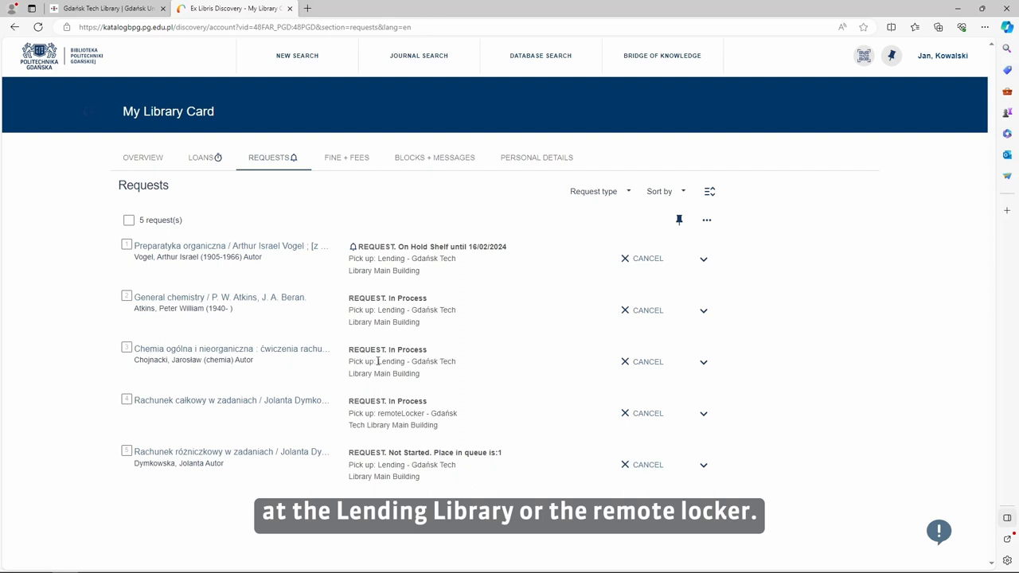
mouse_move(442, 381)
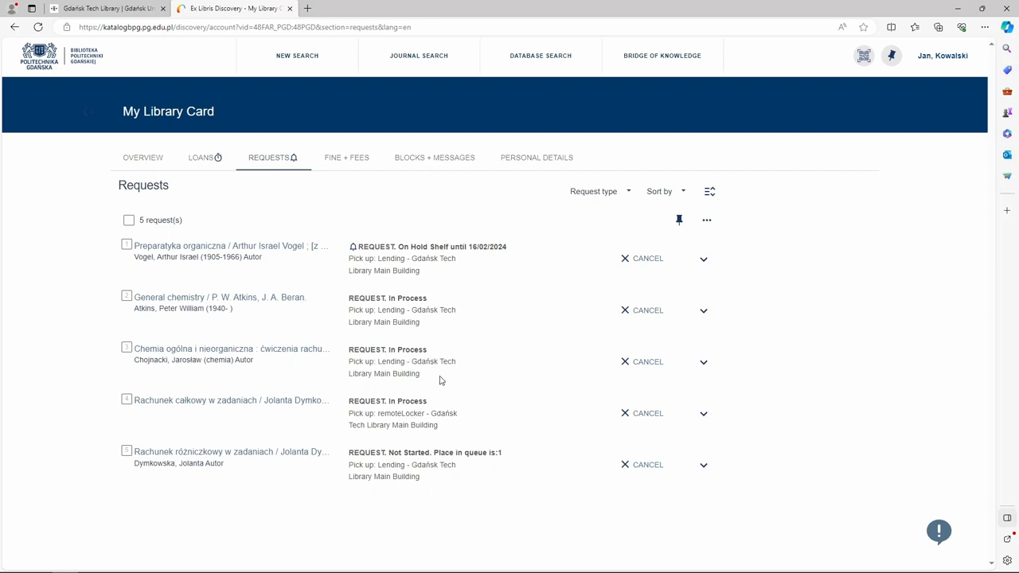
mouse_move(347, 158)
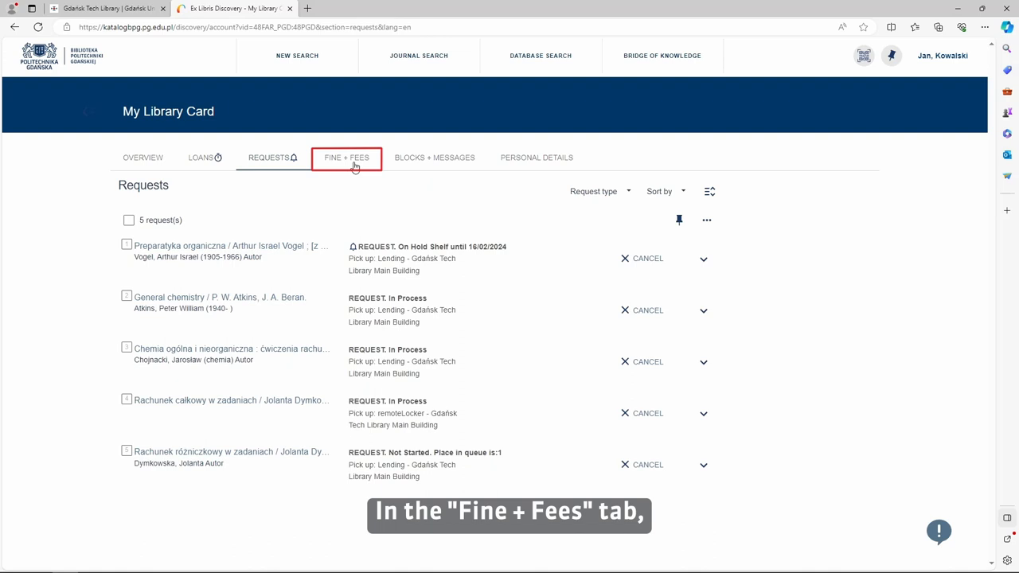
Show the Fine + Fees section, reporting no fines.
left_click(347, 158)
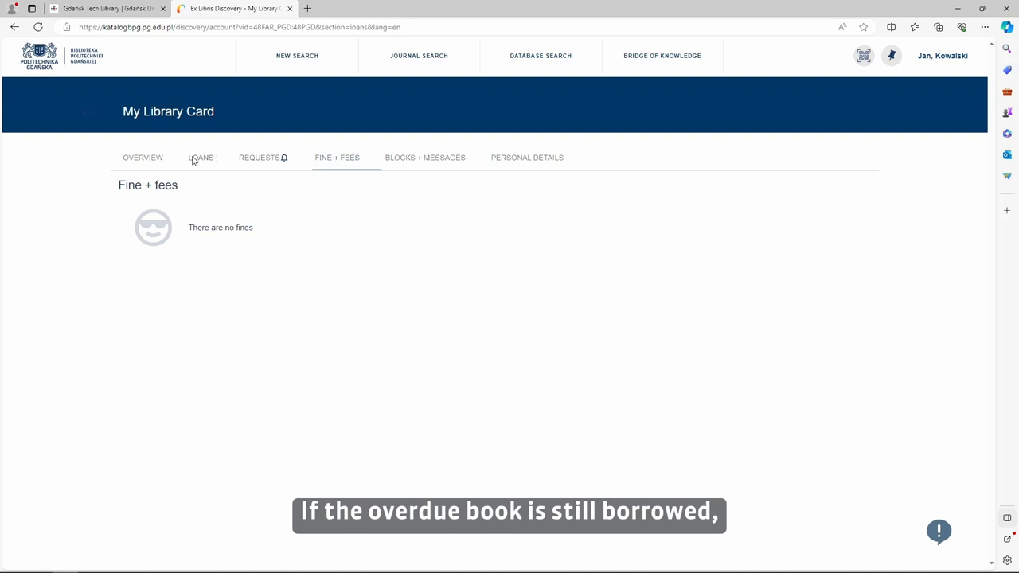
Return the Loans list to 'Active loans', showing the overdue book with a 50.00 PLN potential fine.
left_click(201, 157)
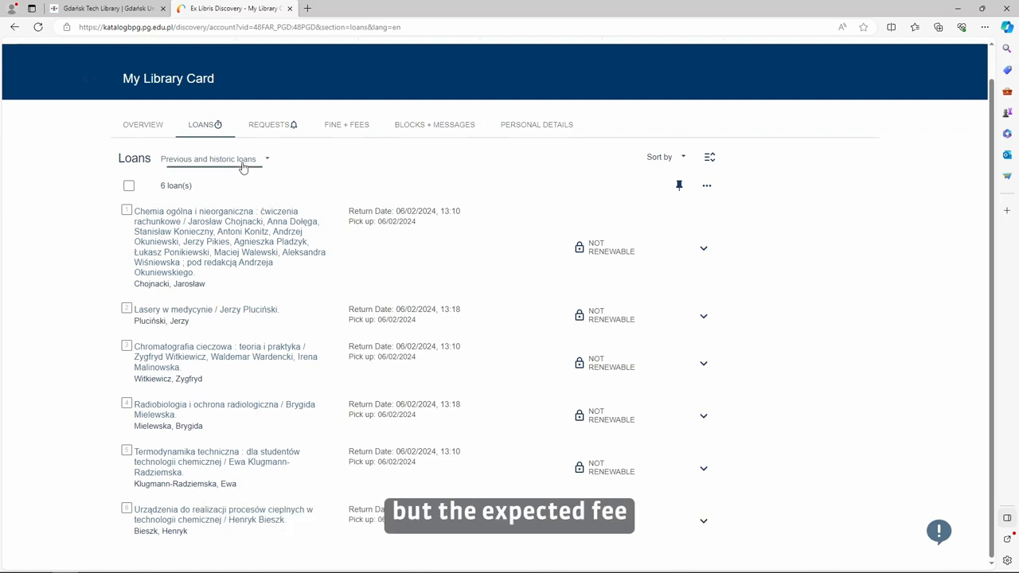
left_click(215, 159)
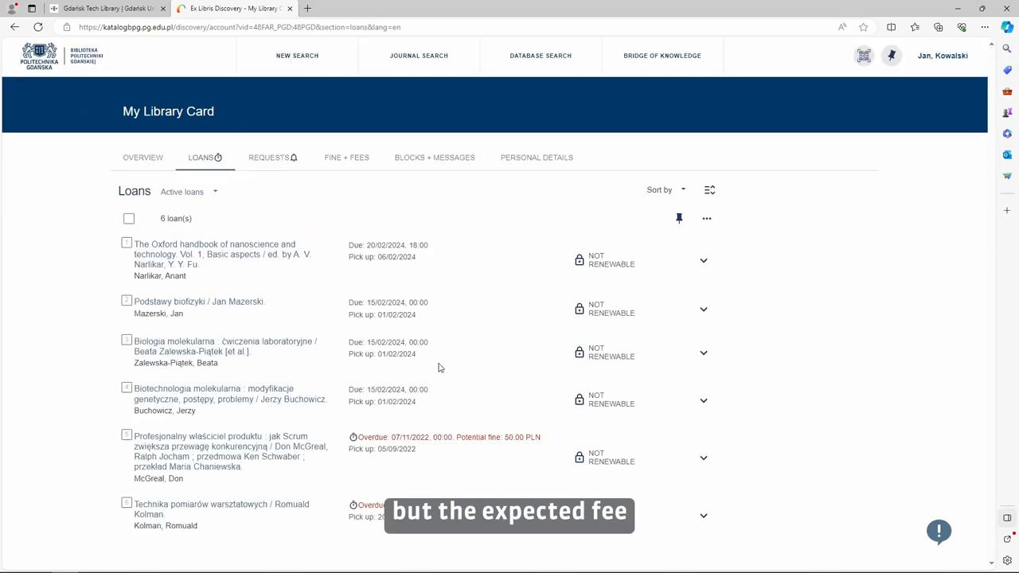
mouse_move(538, 455)
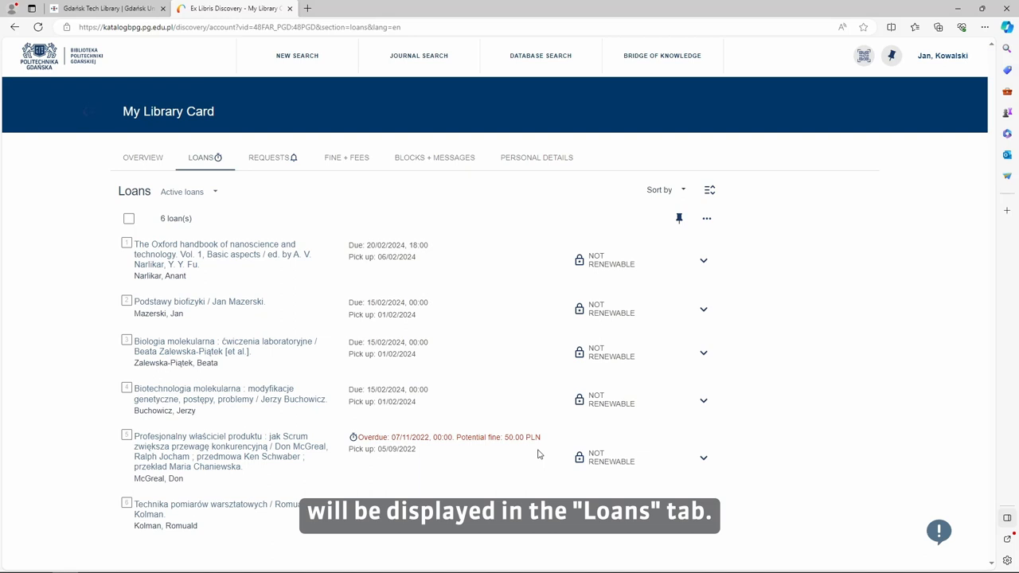